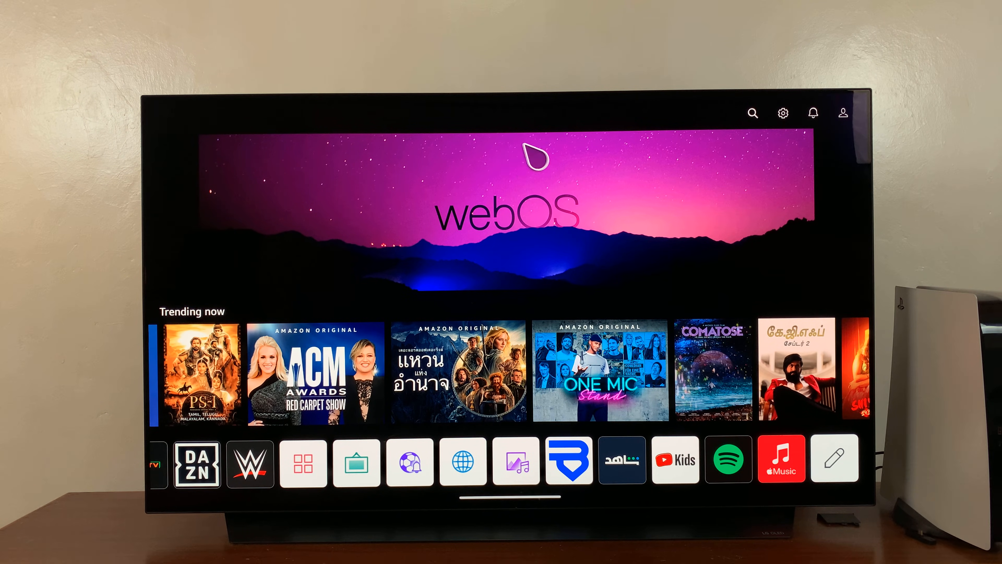
{"action": "mouse_move", "coordinate": [601, 265]}
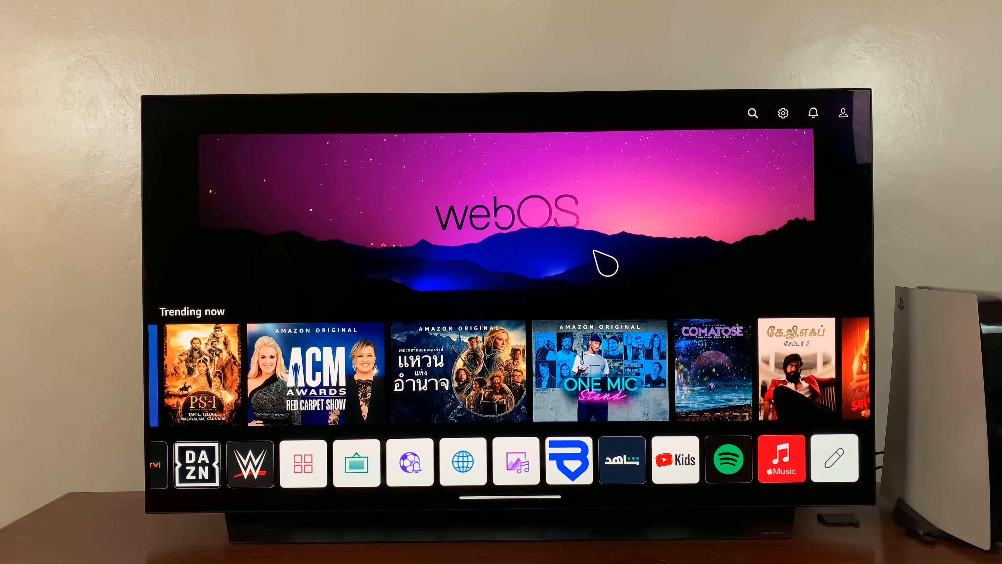
{"action": "mouse_move", "coordinate": [537, 265]}
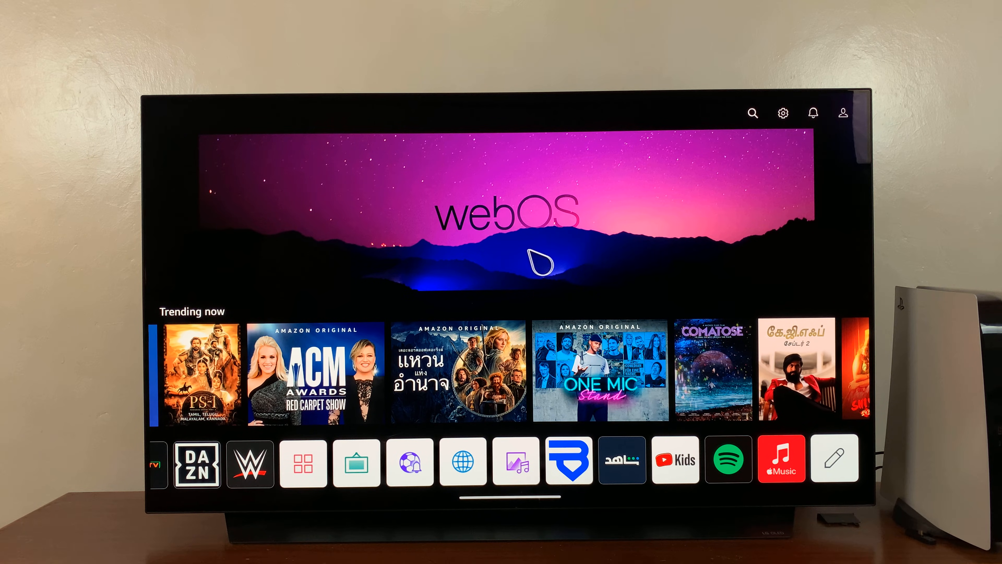